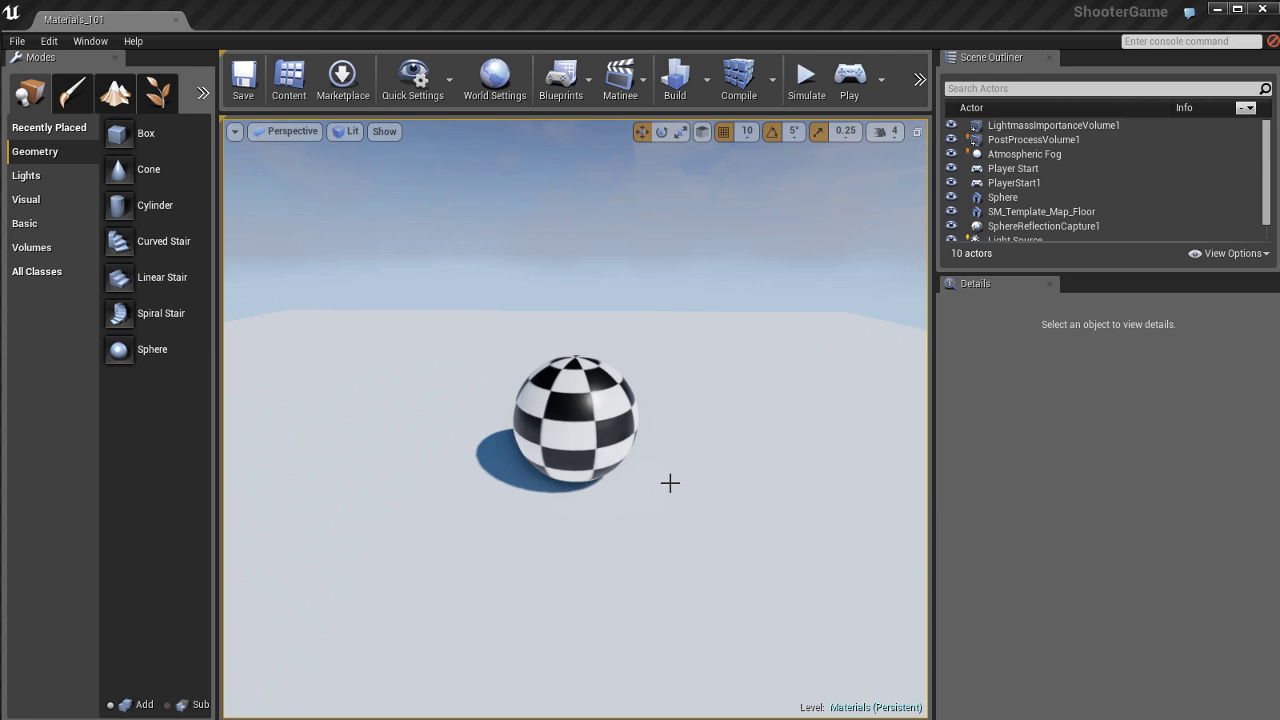
# Select the checkered sphere in the viewport to show its details.
pyautogui.click(572, 420)
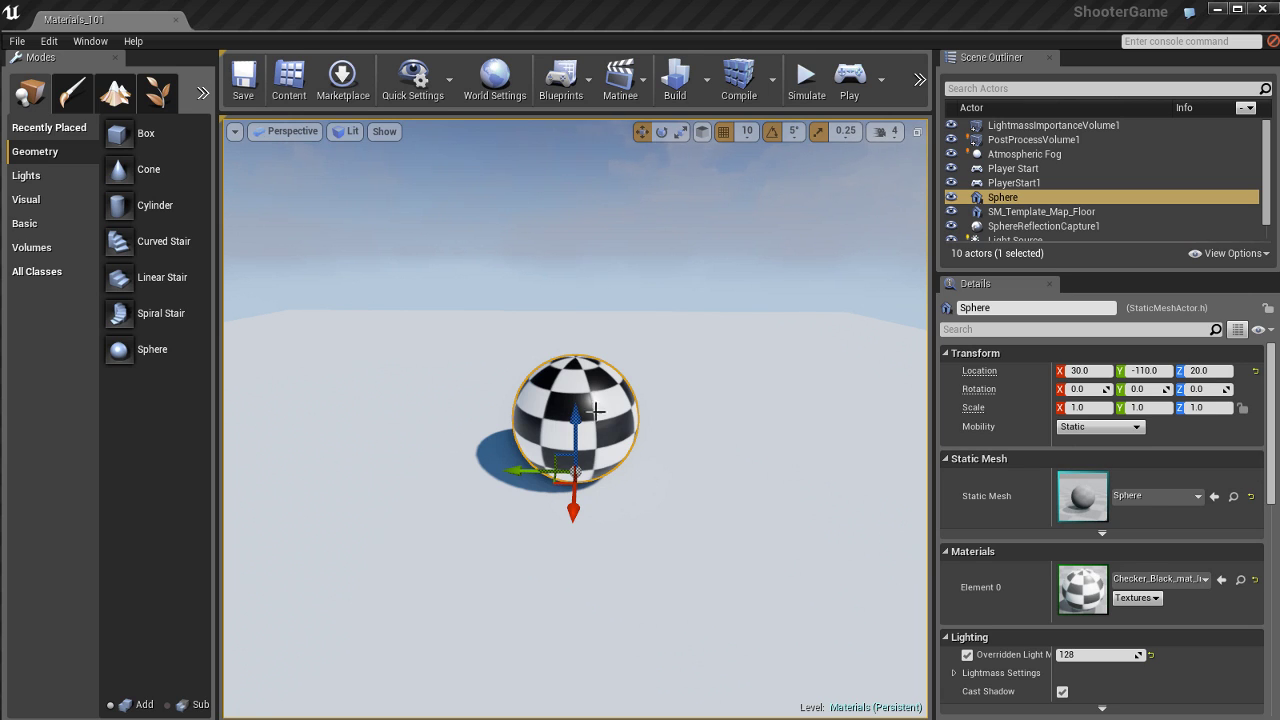
pyautogui.moveTo(768, 482)
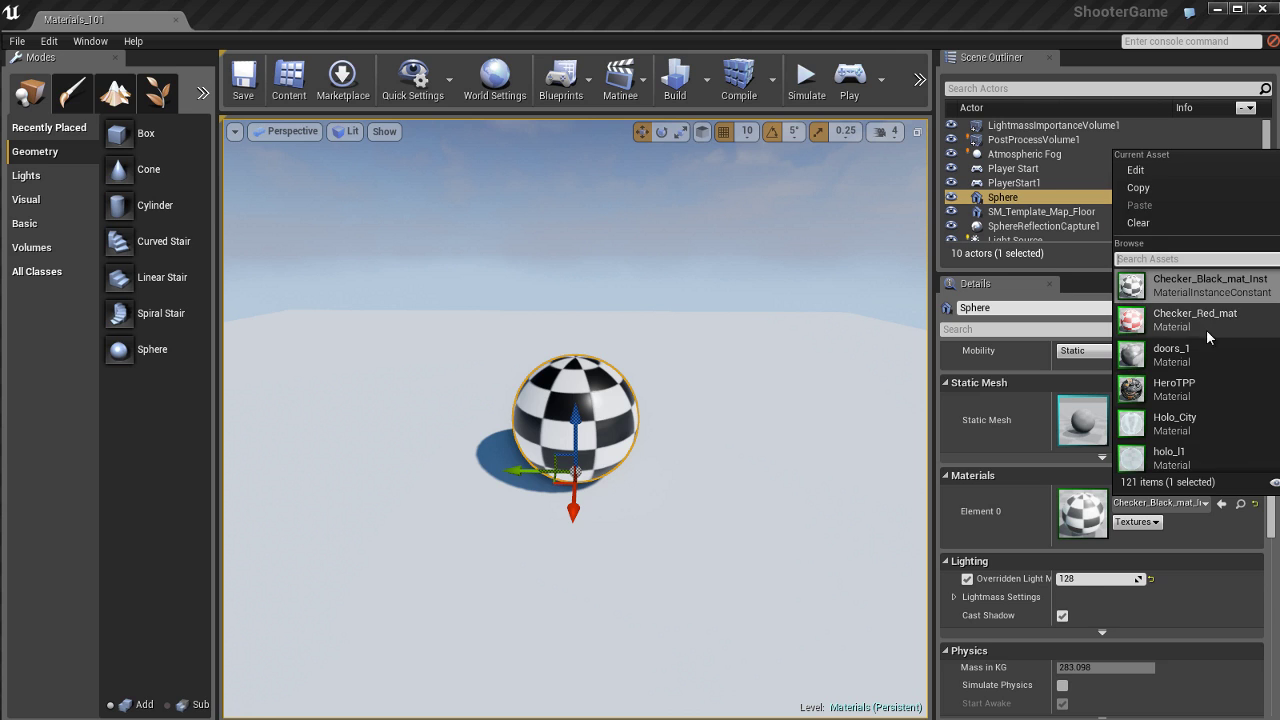
pyautogui.moveTo(1202, 446)
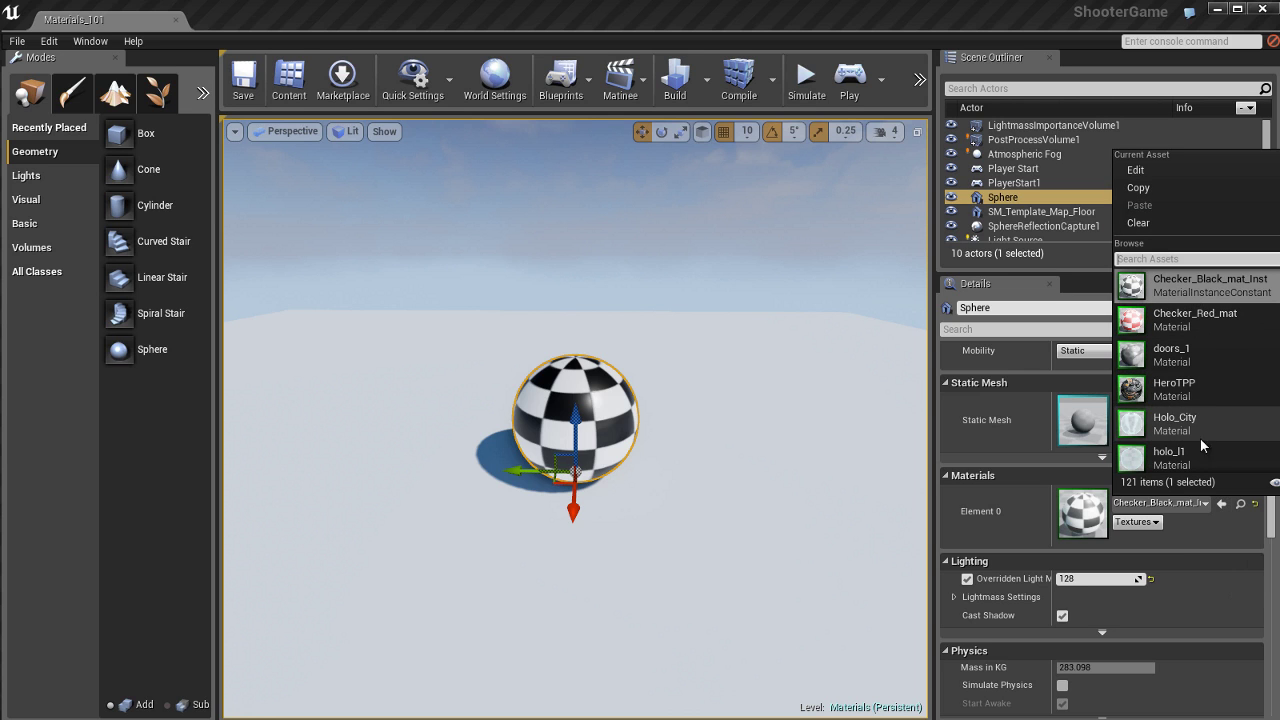
# Try Checker_Red_mat on the sphere, then restore Checker_Black_mat_Inst.
pyautogui.click(1194, 320)
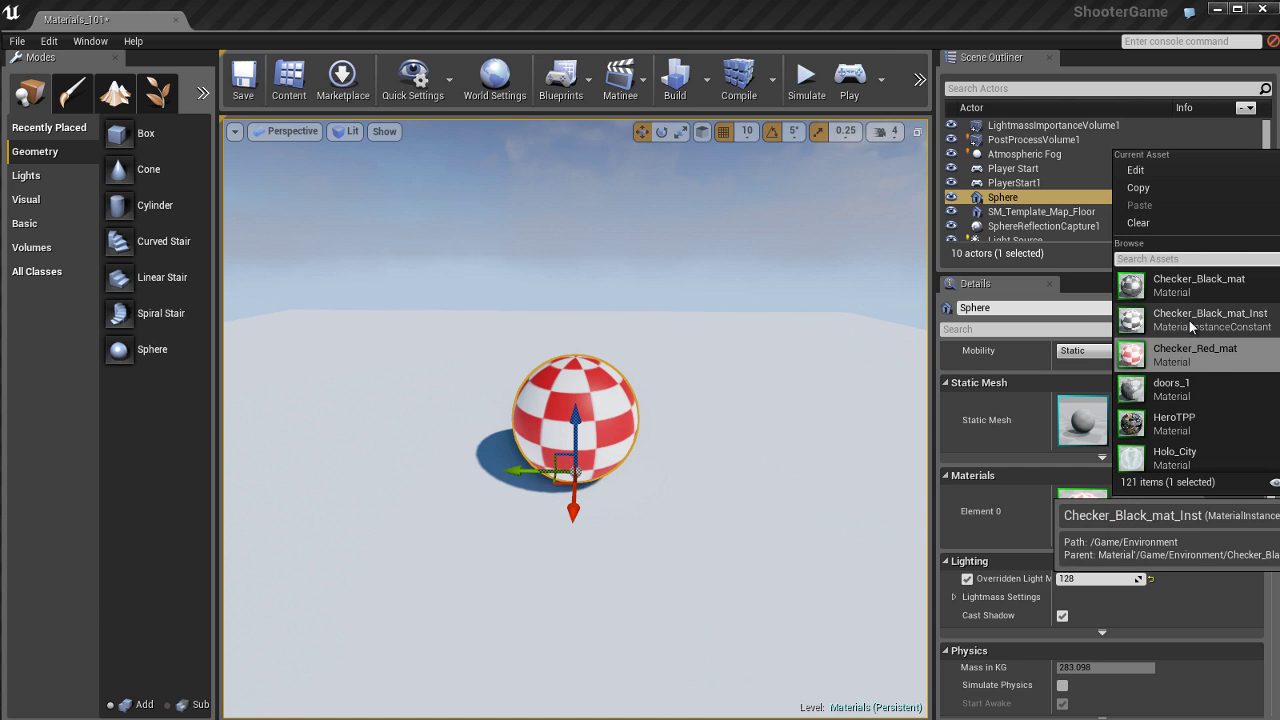
pyautogui.click(1196, 320)
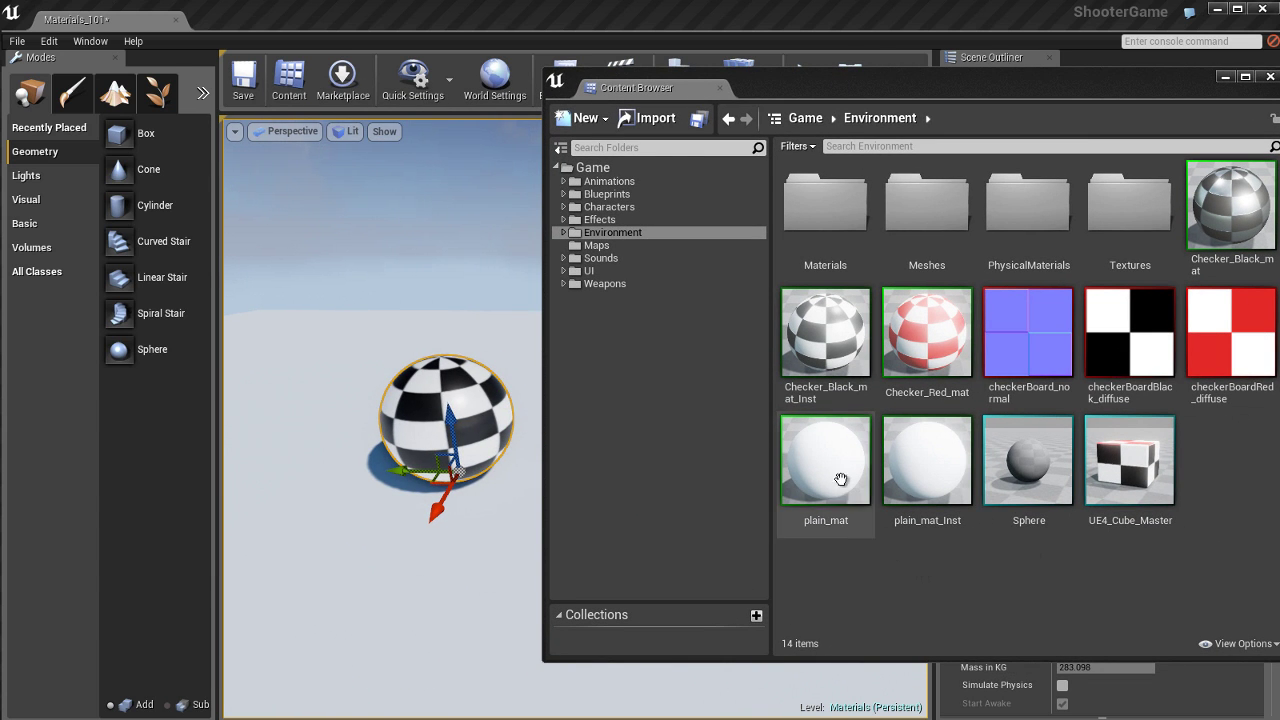
# Select the plain_mat_Inst material asset in the Content Browser.
pyautogui.click(926, 332)
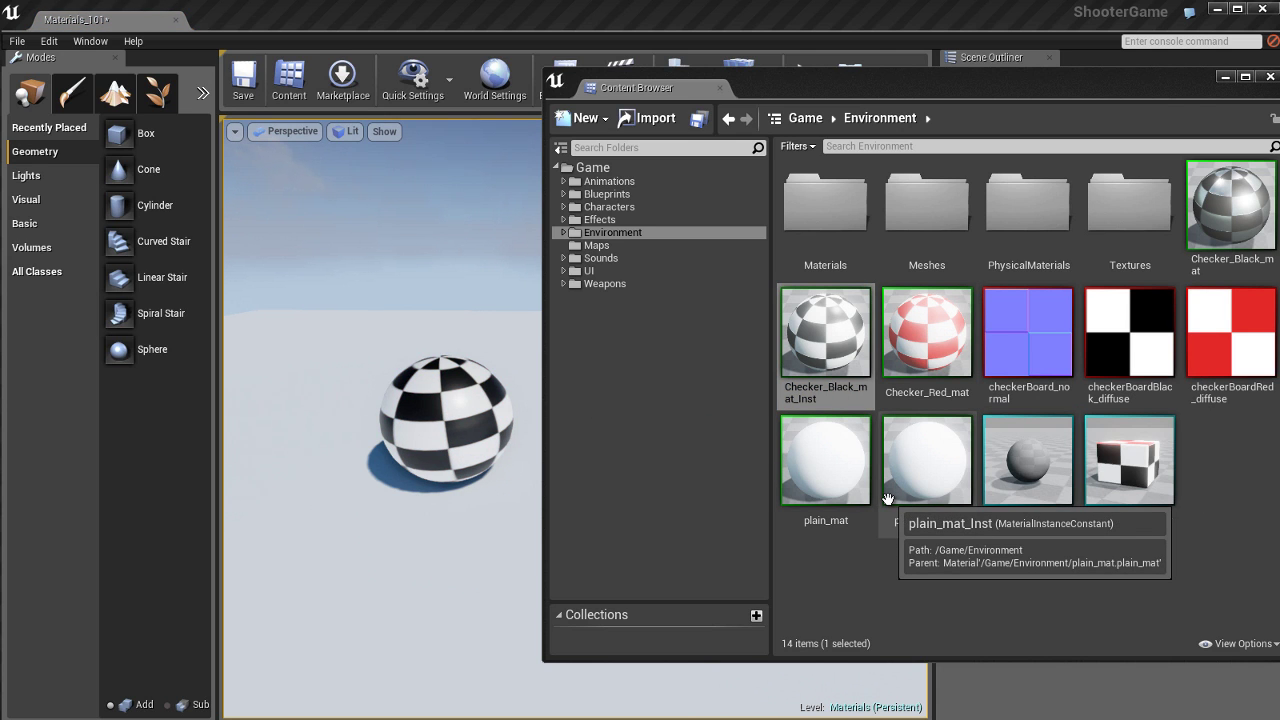
pyautogui.moveTo(964, 596)
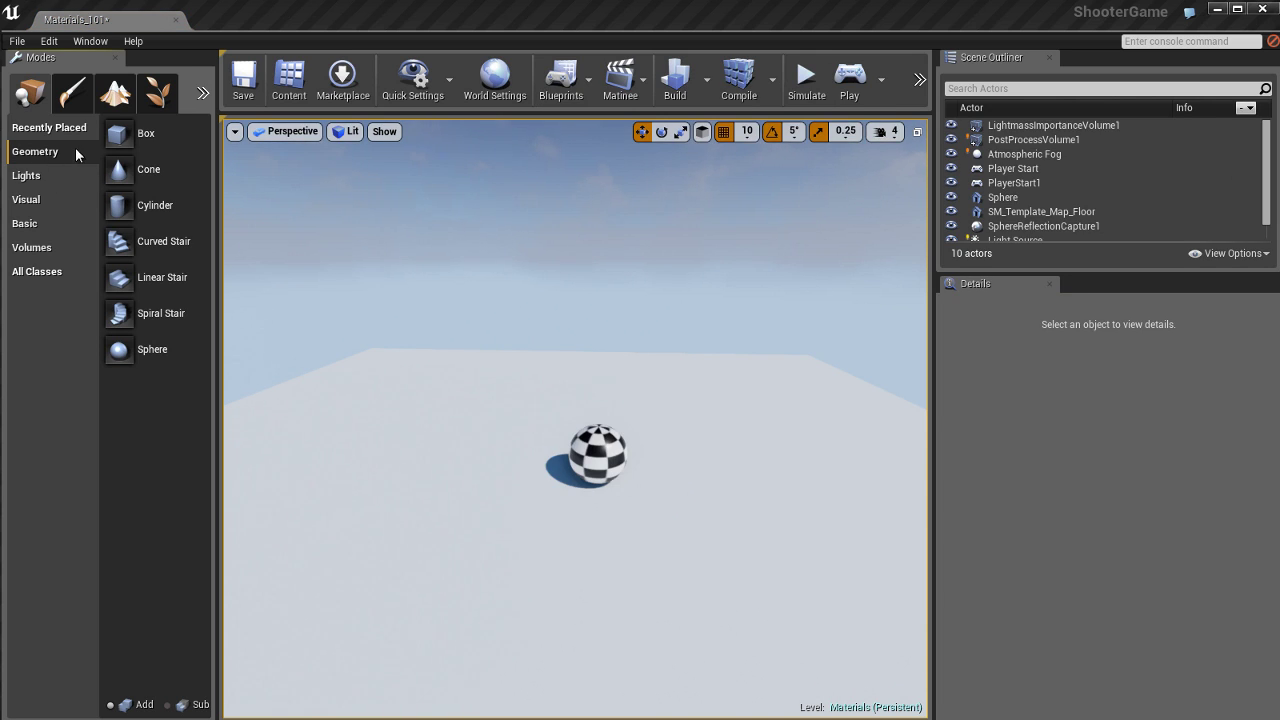
pyautogui.moveTo(160, 132)
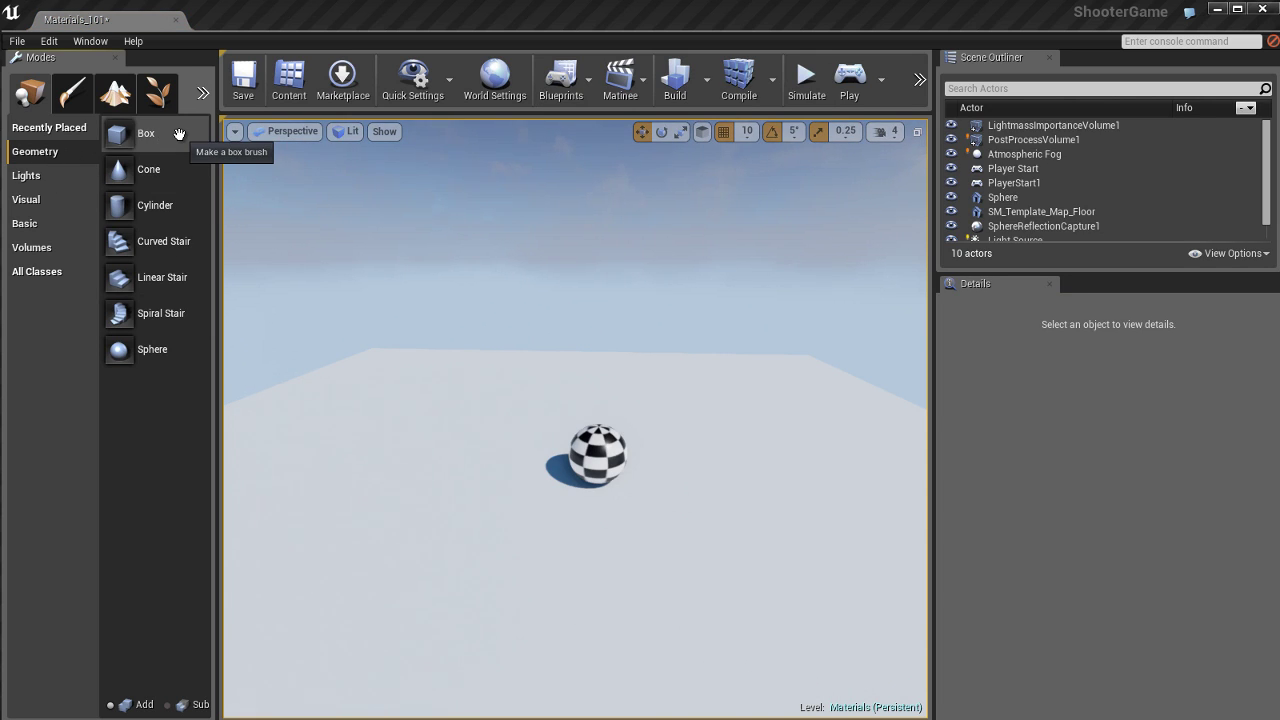
# Add a Box brush to the level and size it 50 x 50 x 50 units.
pyautogui.click(146, 132)
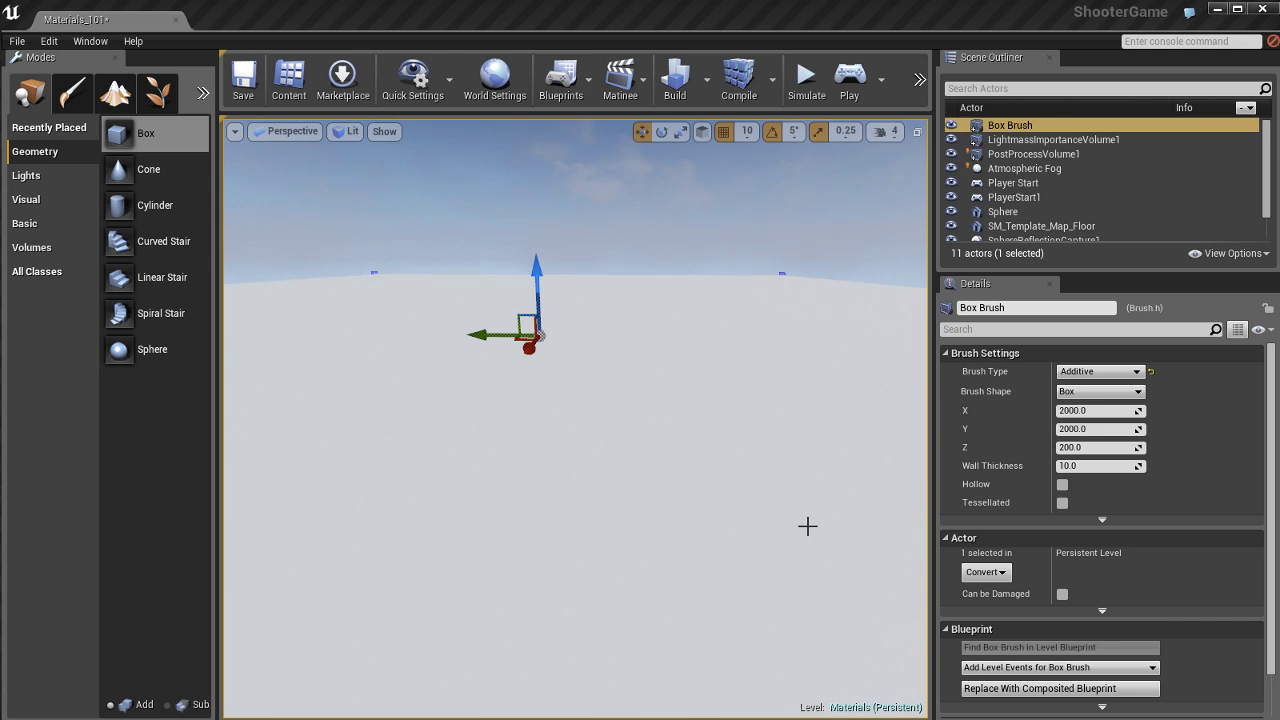
pyautogui.click(1096, 410)
pyautogui.write('50')
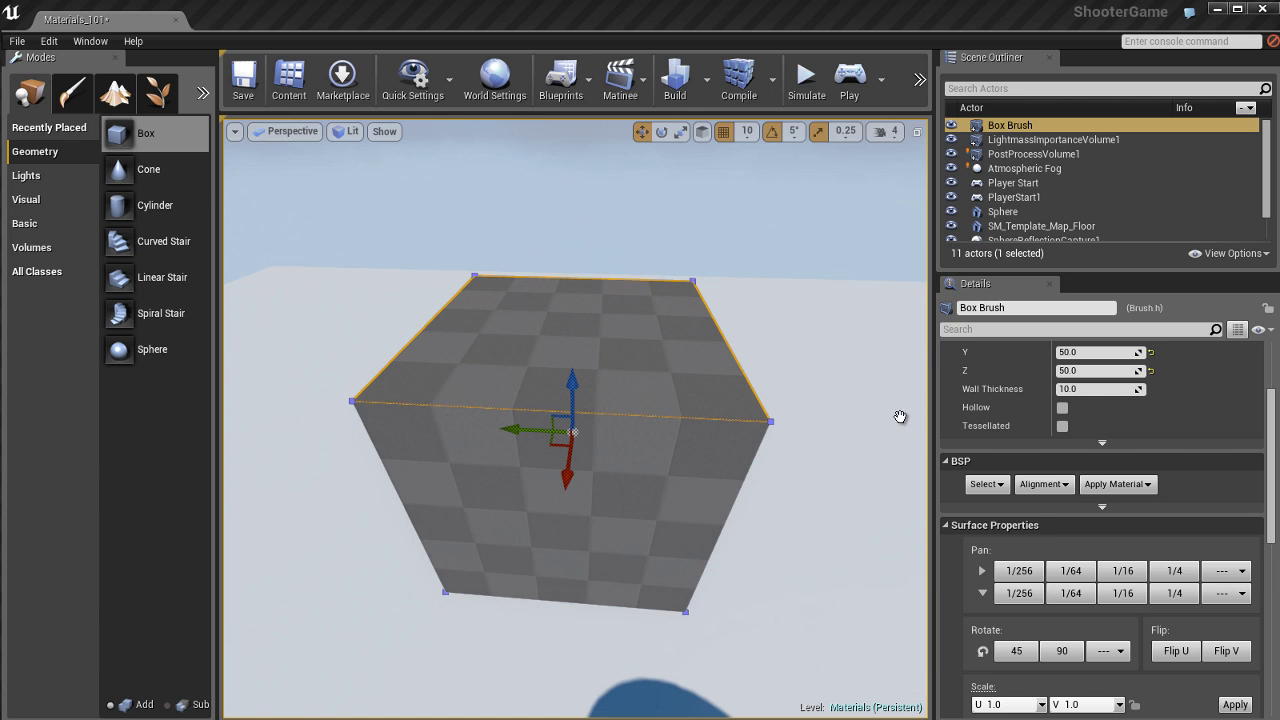
# Open the Content Browser and choose Checker_Black_mat_Inst for the box.
pyautogui.click(288, 80)
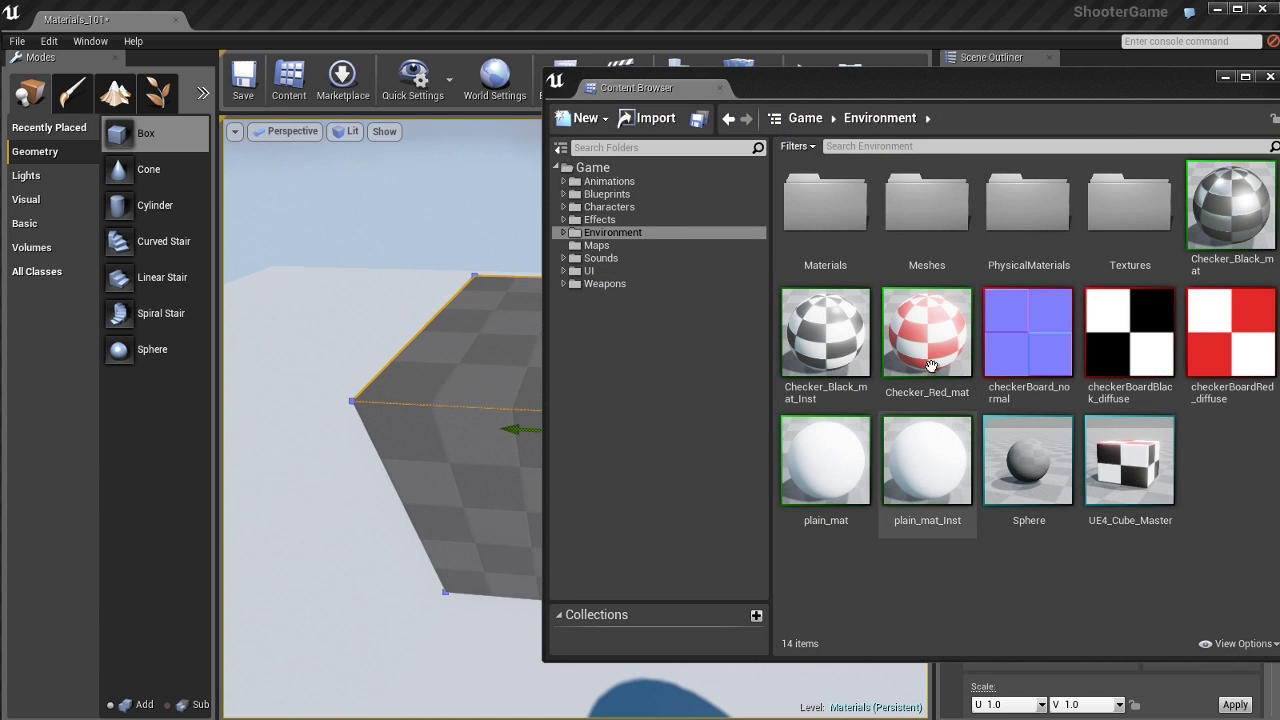
pyautogui.click(824, 332)
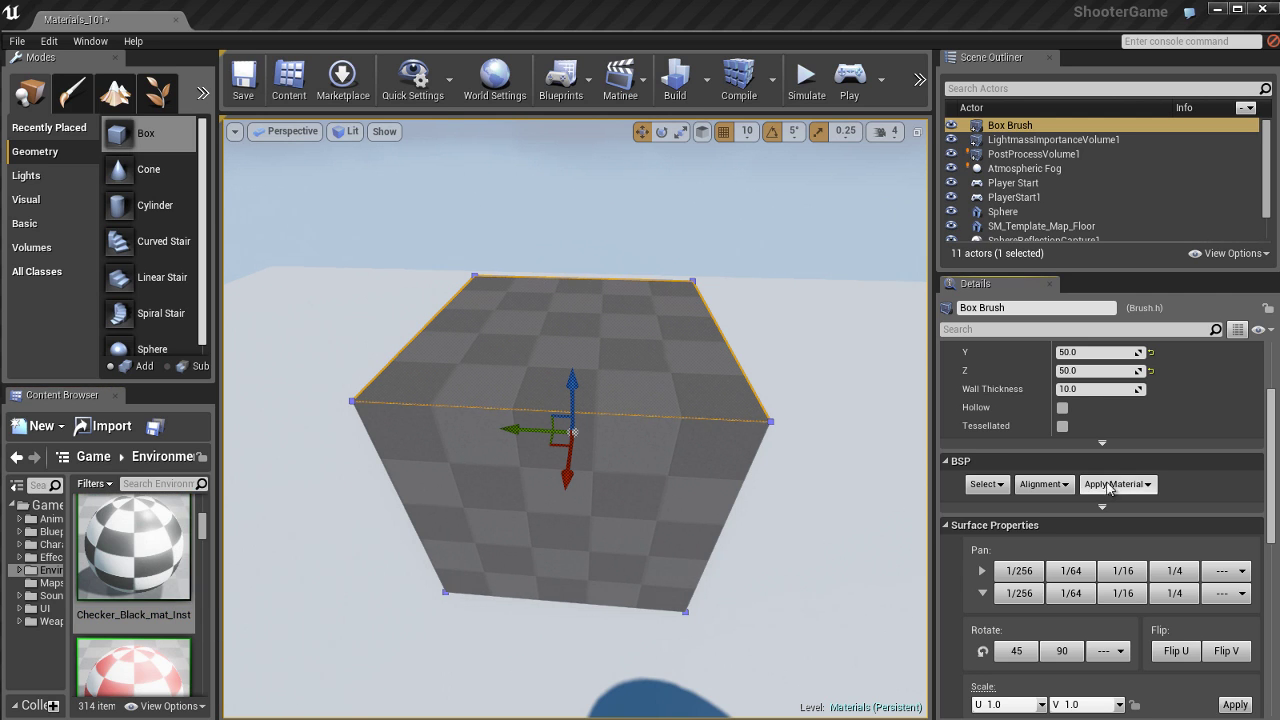
pyautogui.moveTo(1116, 484)
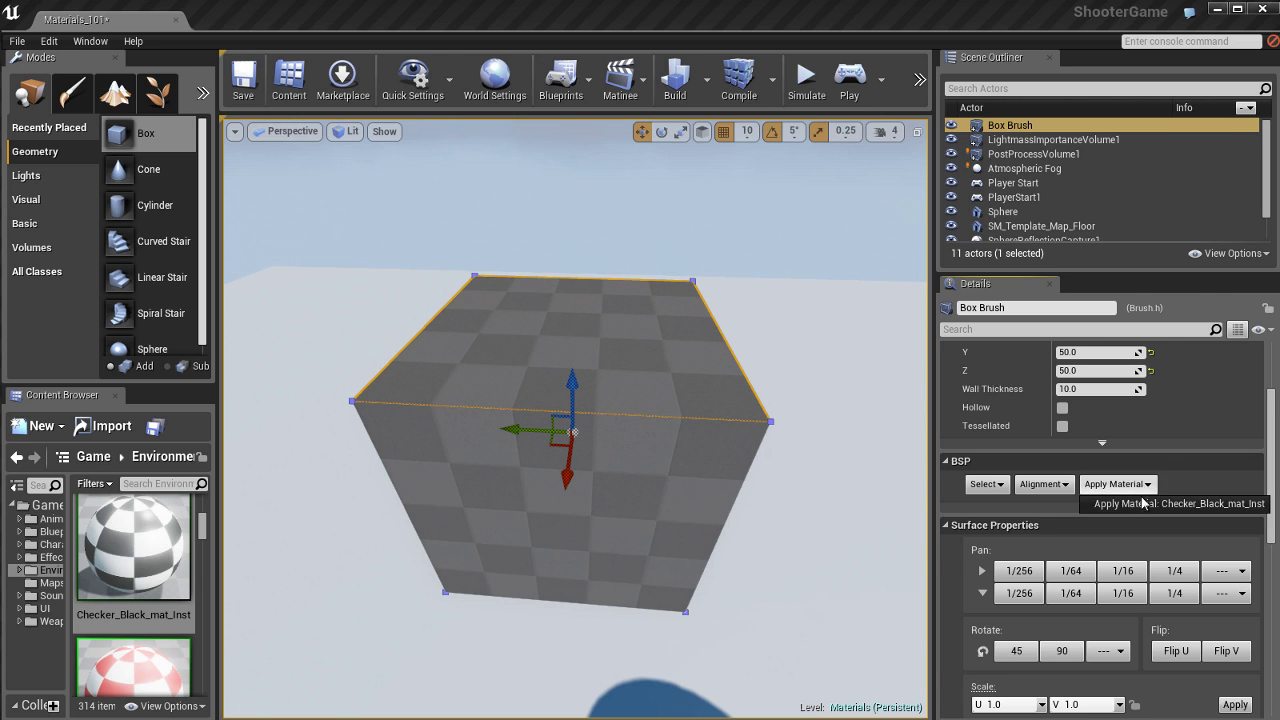
# Apply black checker to the box's top face and Checker_Red_mat to a side face.
pyautogui.click(1116, 484)
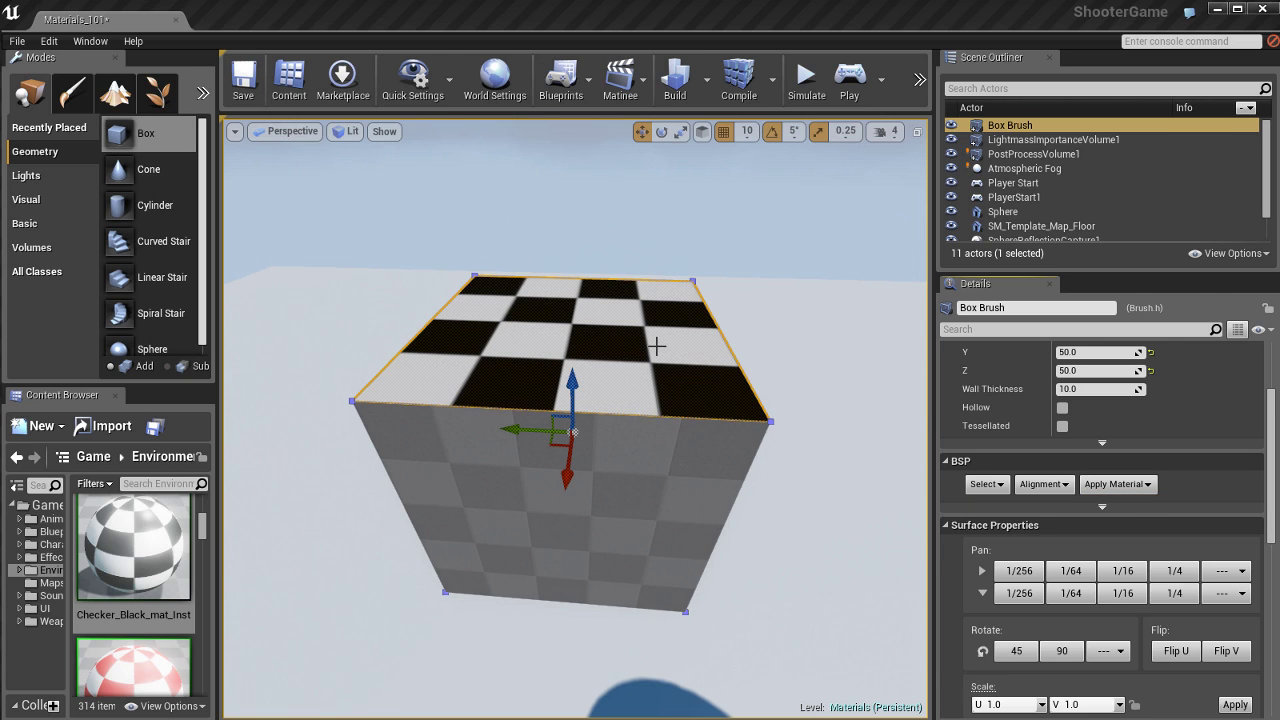
pyautogui.moveTo(124, 540)
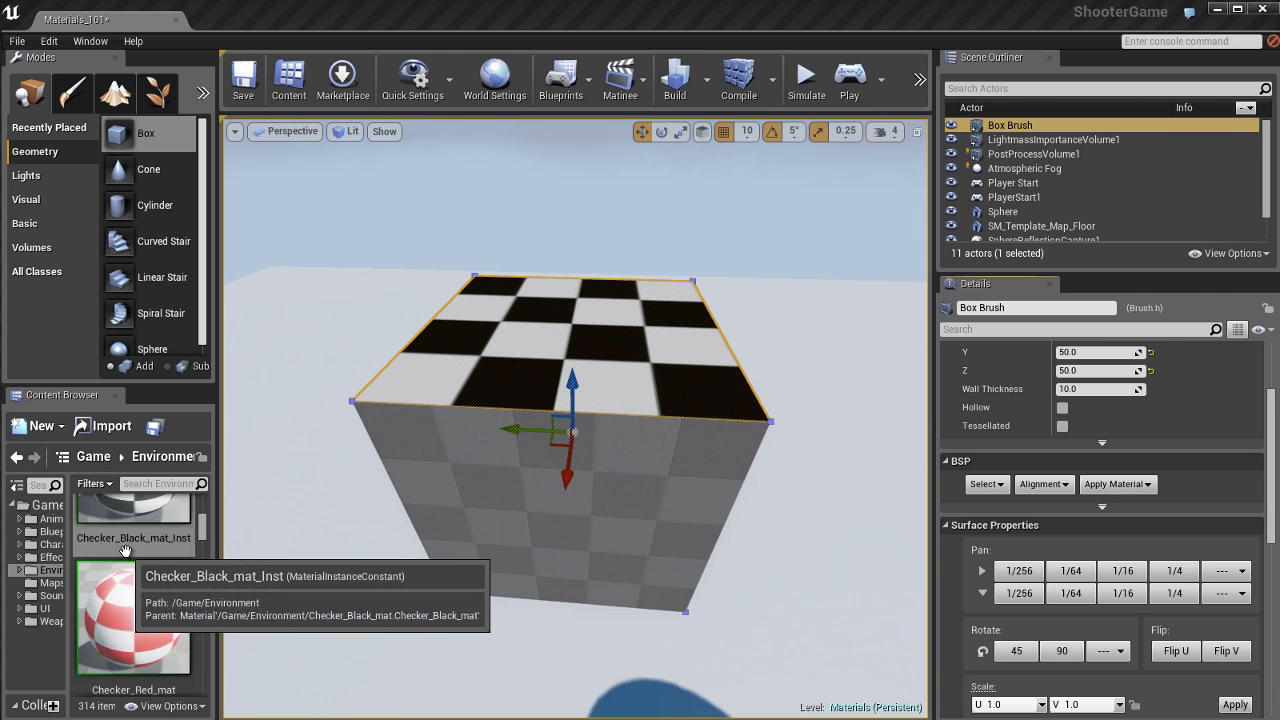
pyautogui.click(132, 600)
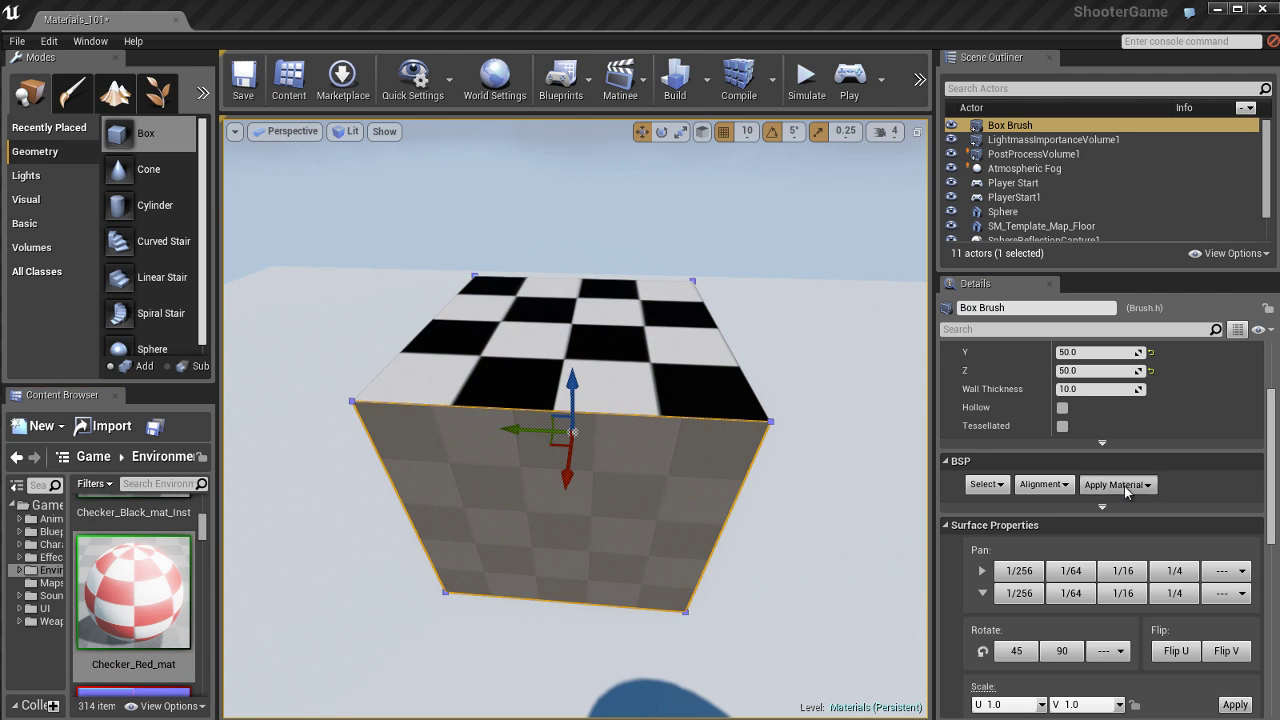
pyautogui.click(1114, 484)
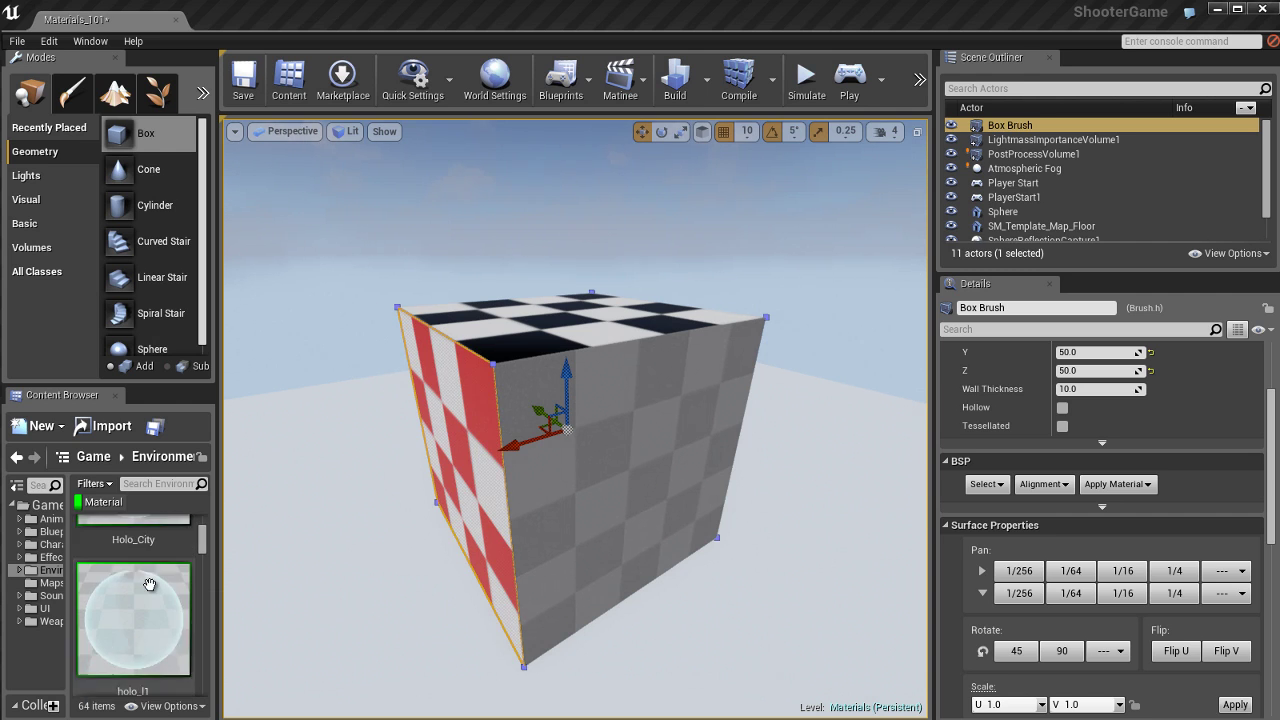
# Scroll down through the Content Browser's material list.
pyautogui.scroll(-3)
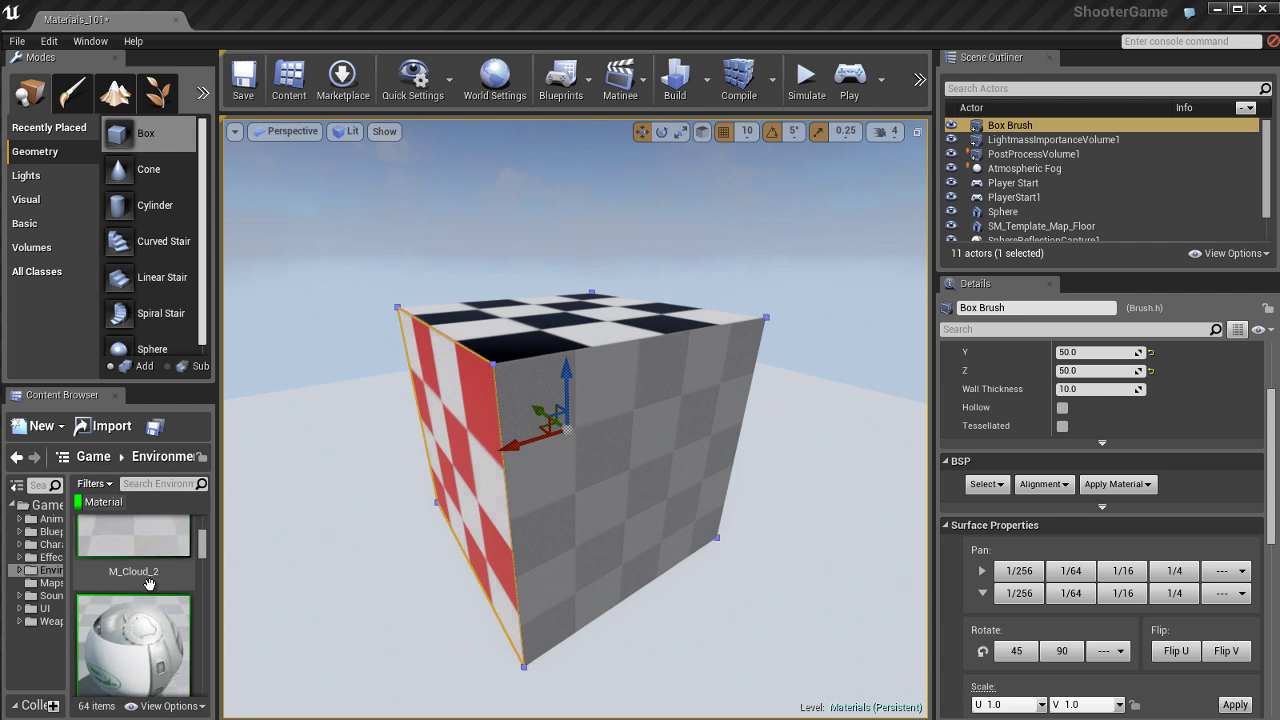
pyautogui.scroll(-3)
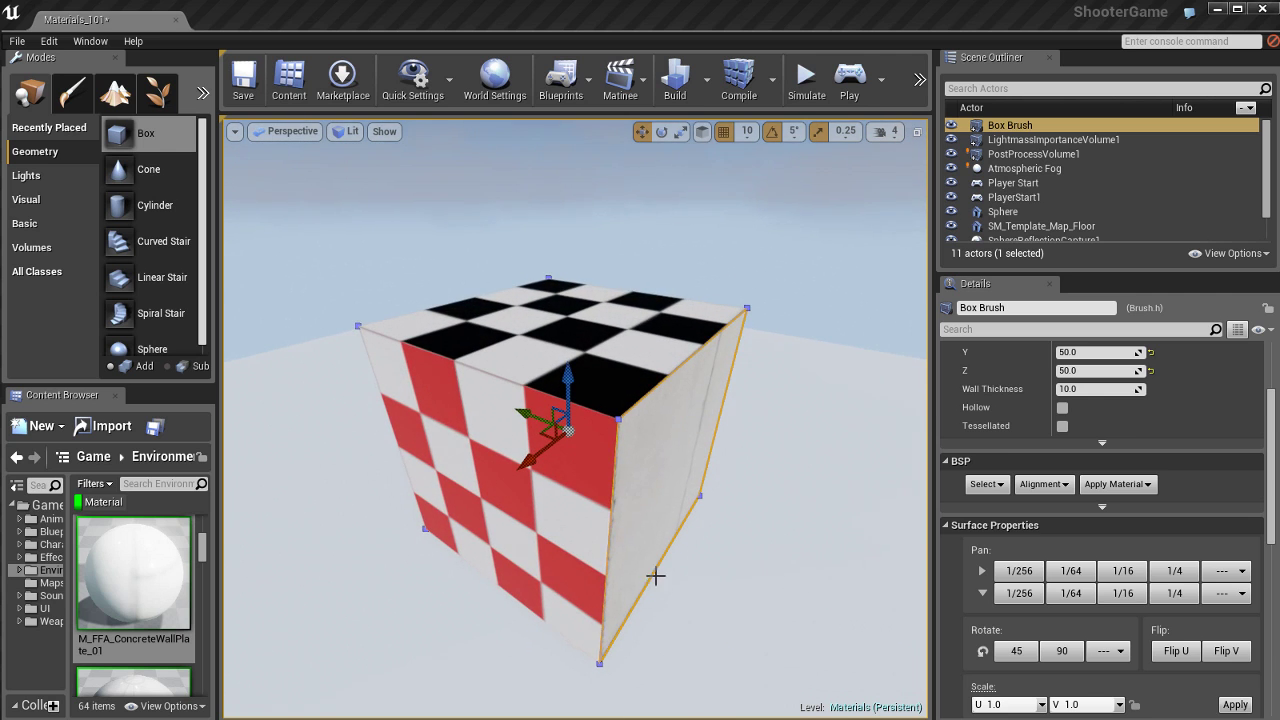
pyautogui.moveTo(688, 540)
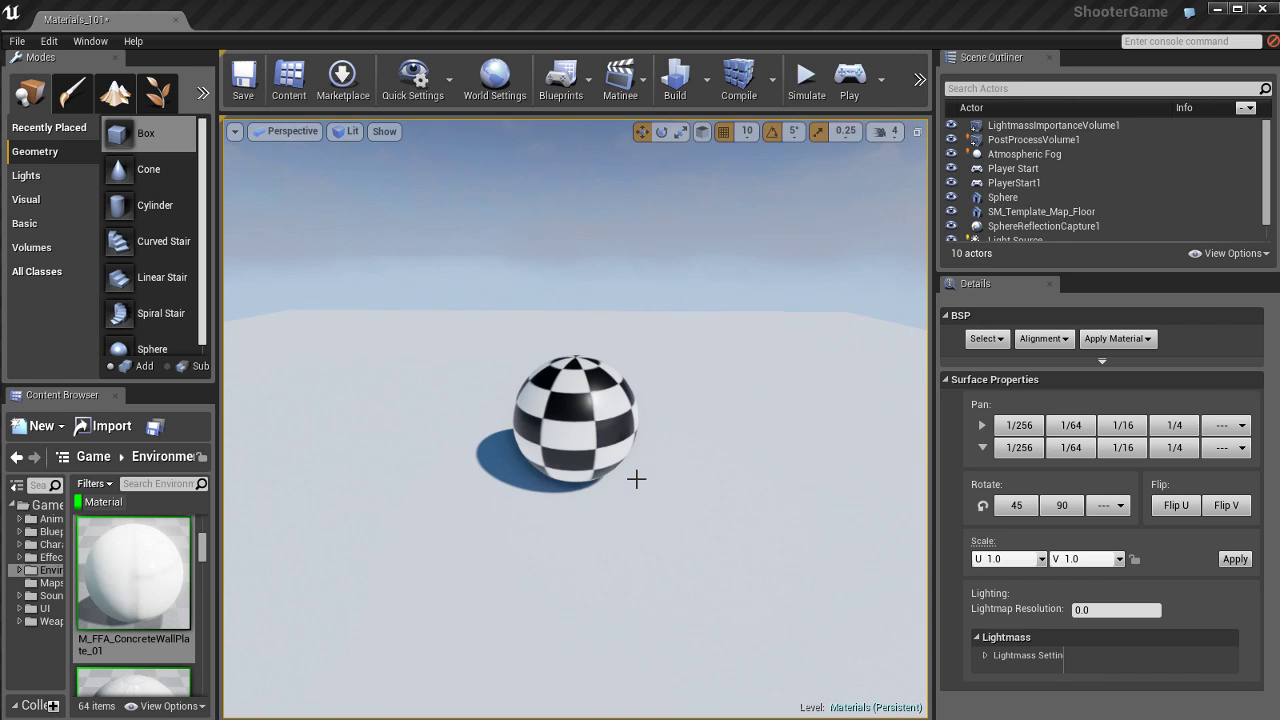
pyautogui.moveTo(728, 378)
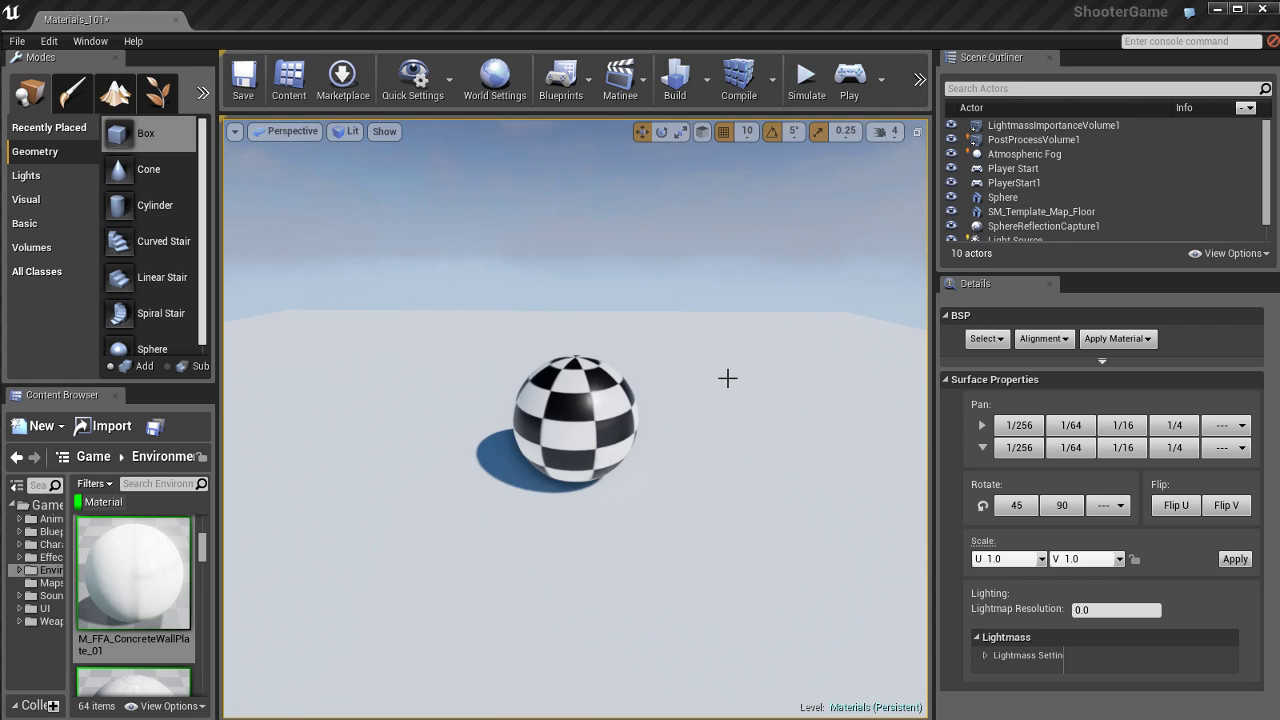
pyautogui.moveTo(426, 548)
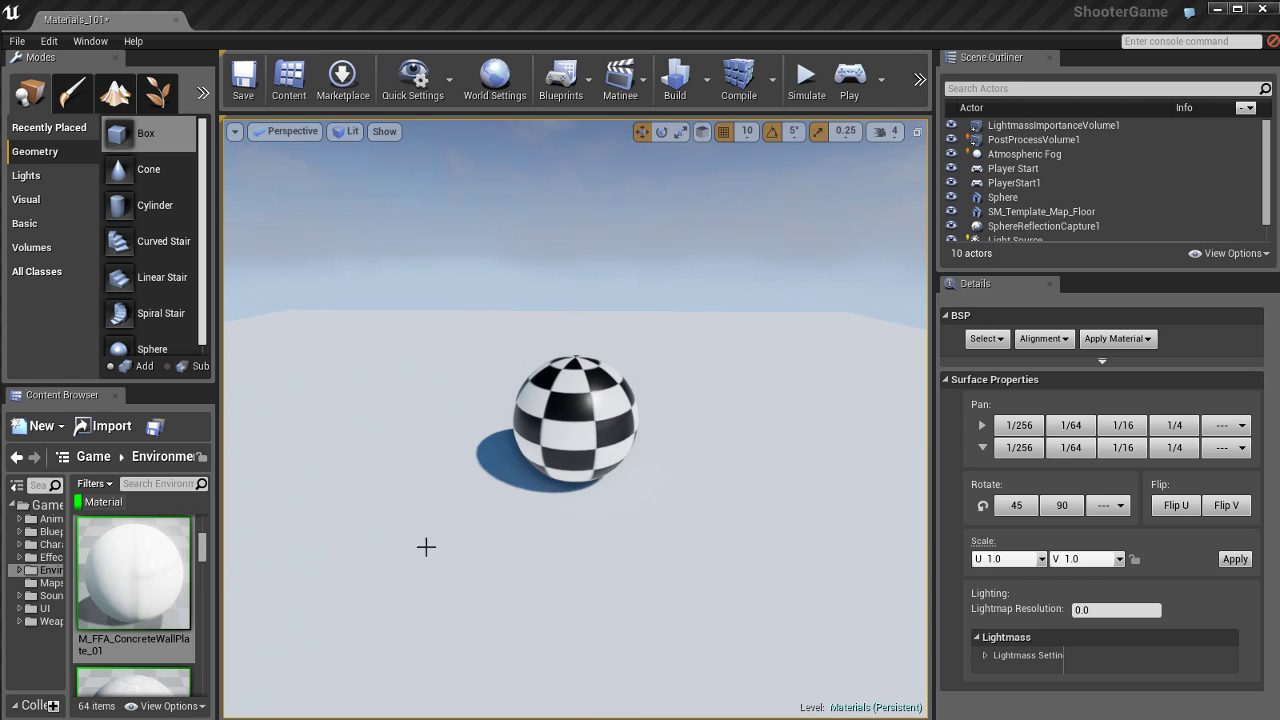